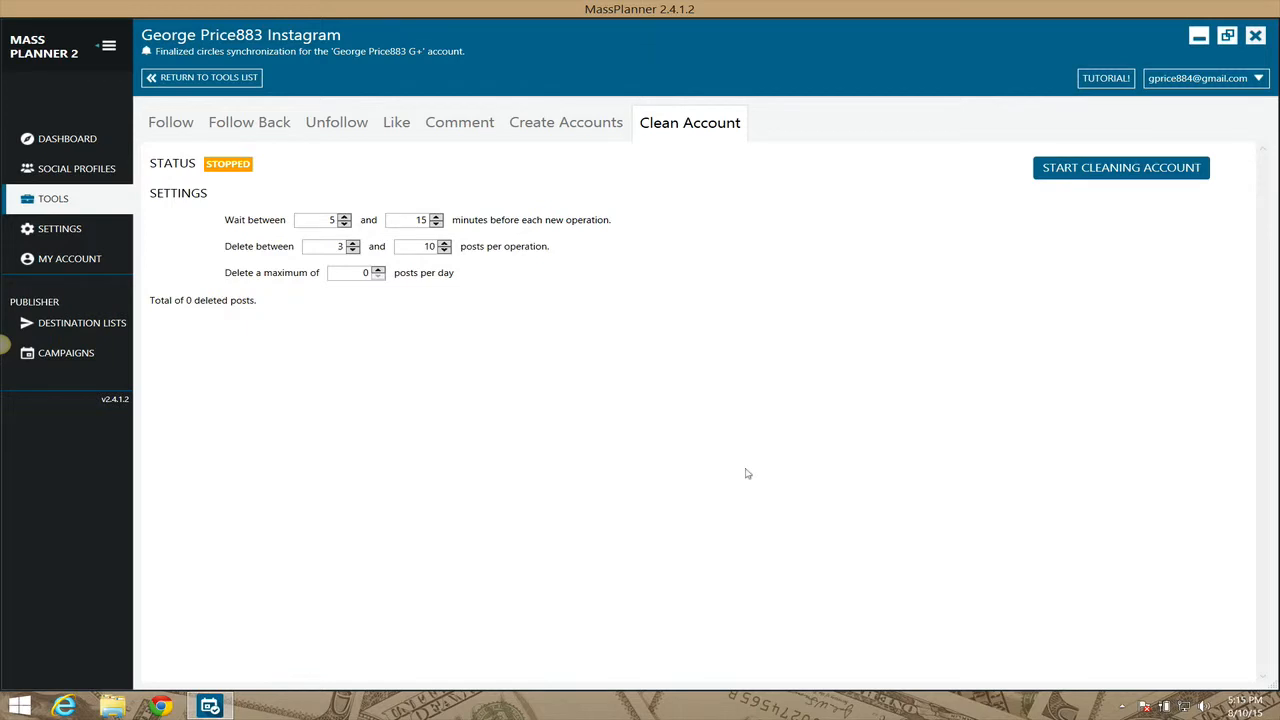
{"action": "mouse_move", "coordinate": [280, 247]}
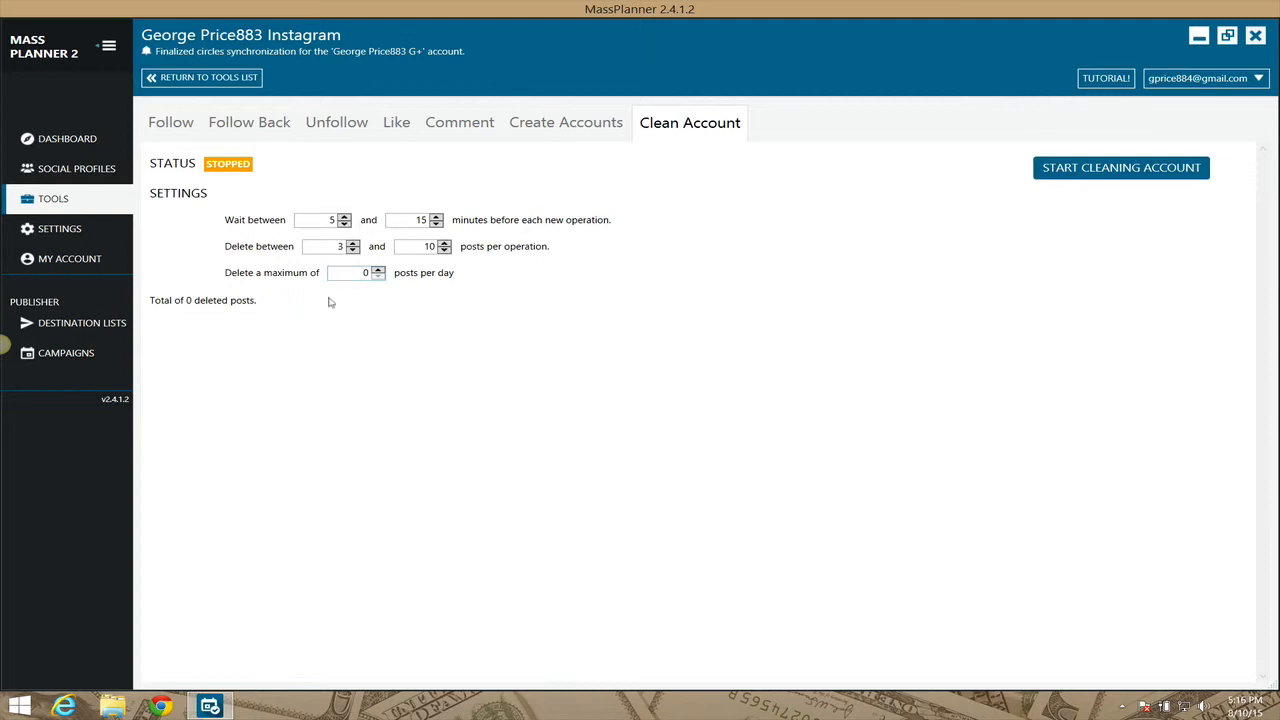
{"action": "mouse_move", "coordinate": [533, 207]}
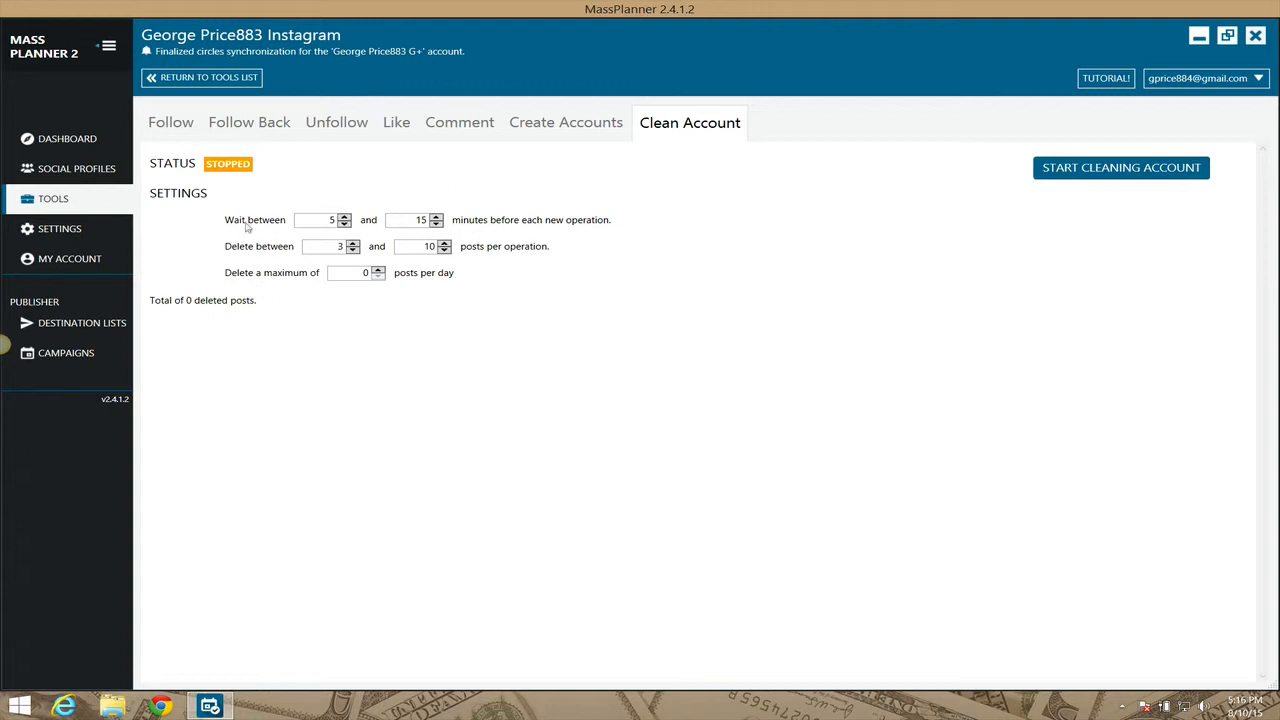
{"action": "mouse_move", "coordinate": [323, 390]}
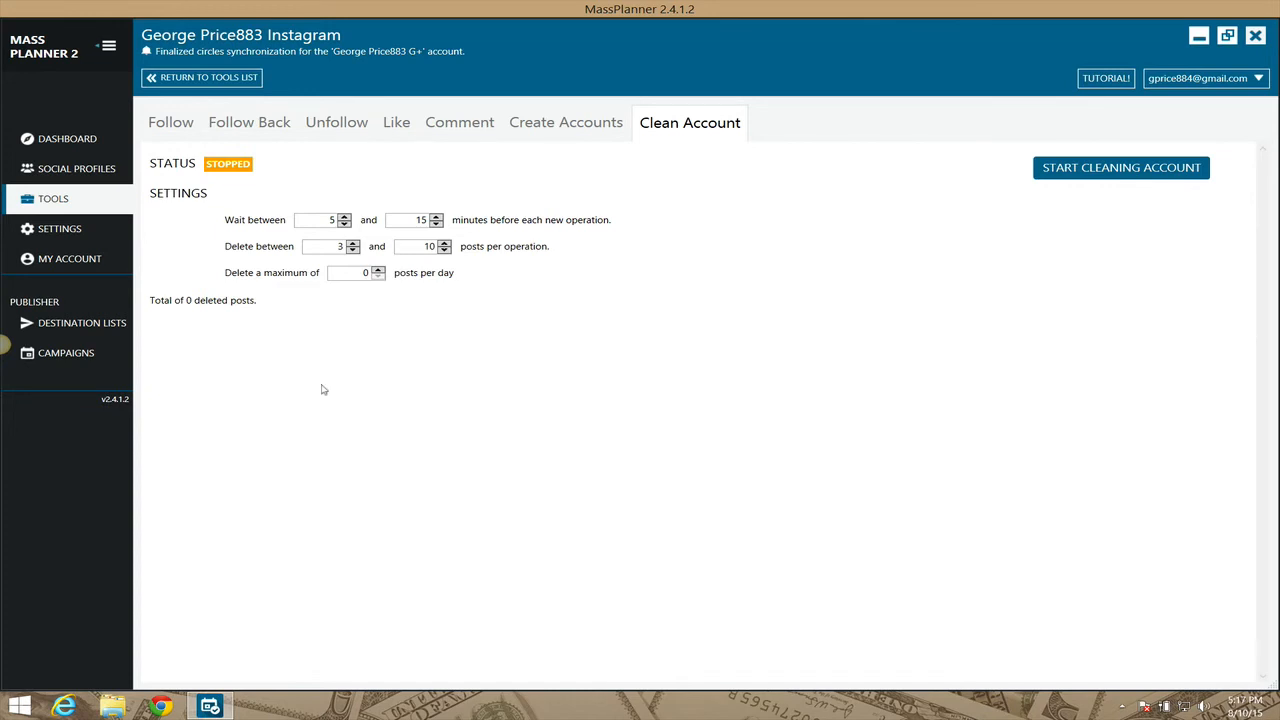
{"action": "mouse_move", "coordinate": [840, 355]}
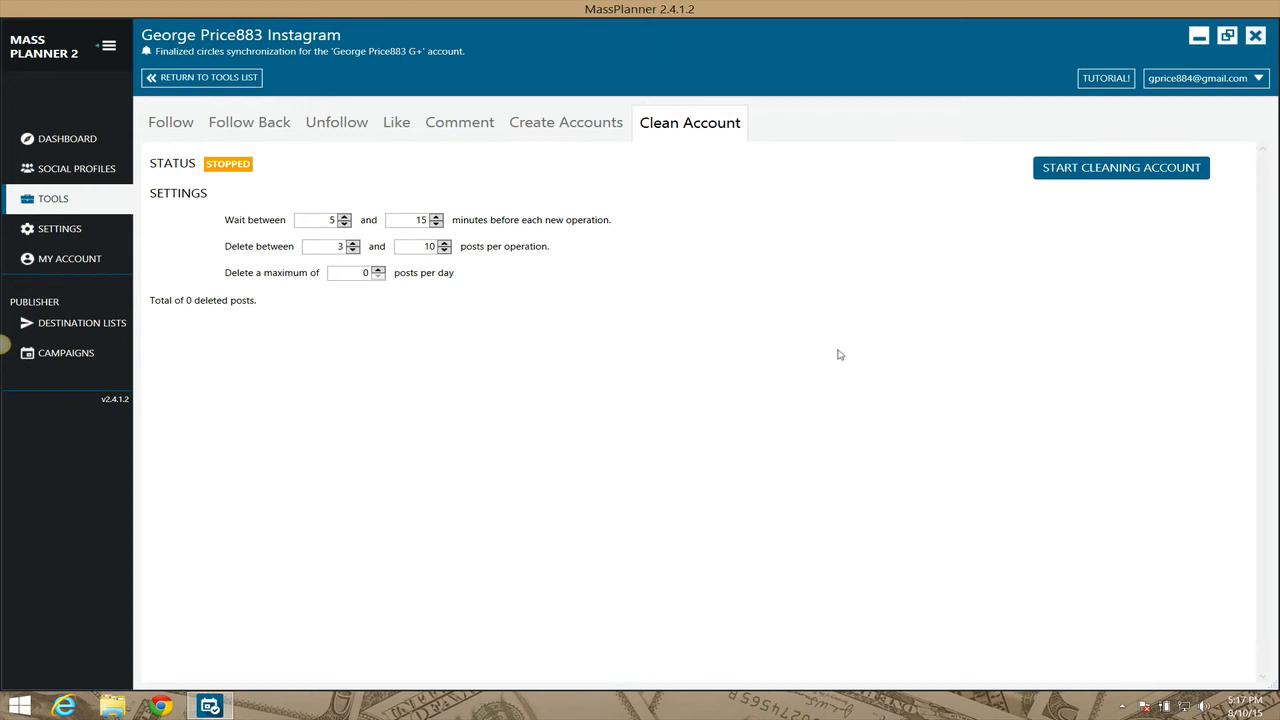